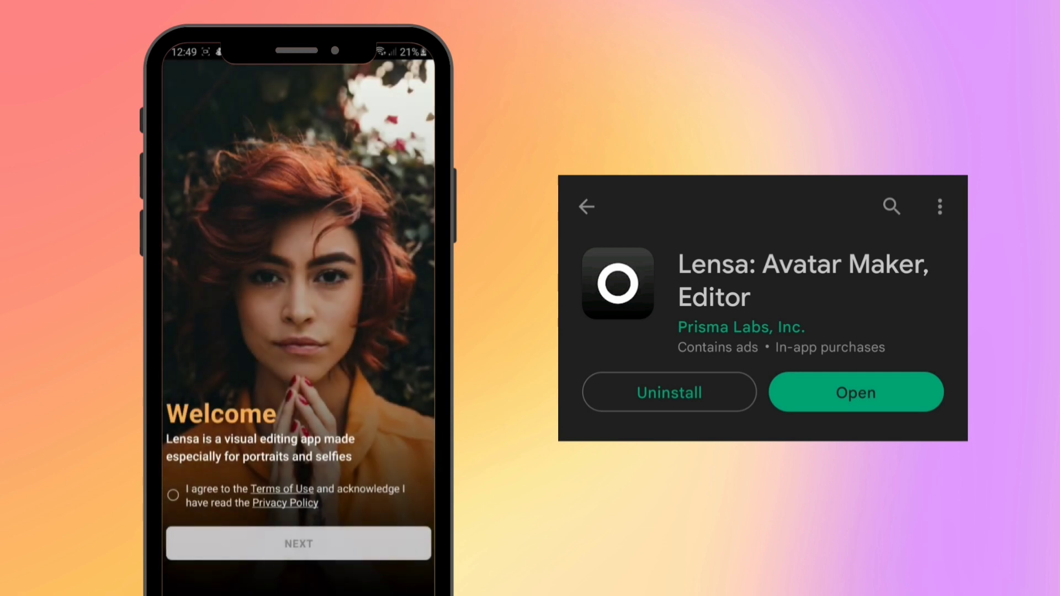
# Accept the Terms of Use on the Welcome screen and continue to the feature slides.
pyautogui.click(174, 495)
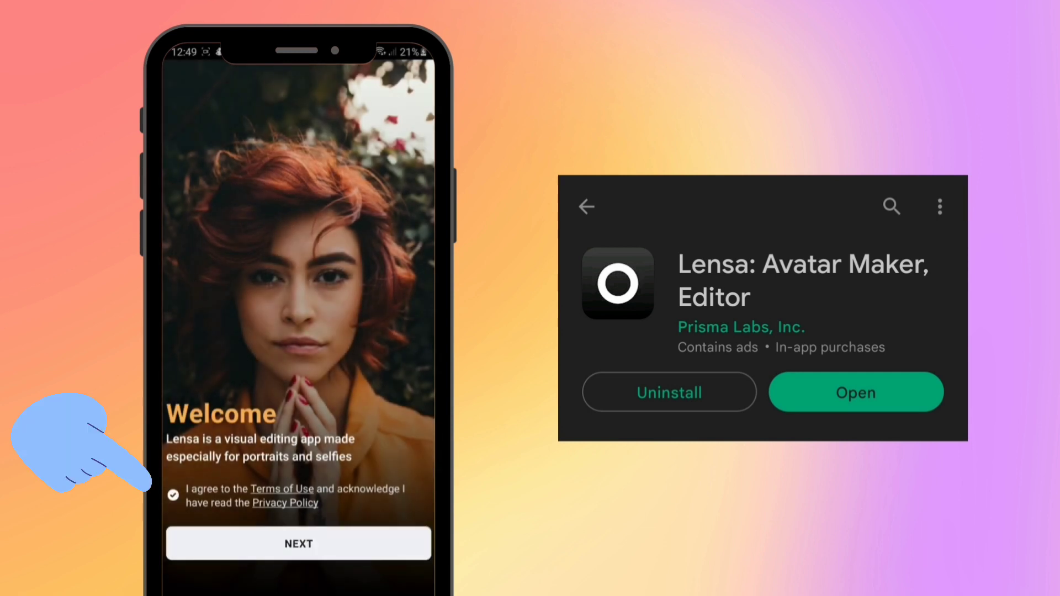
pyautogui.click(298, 543)
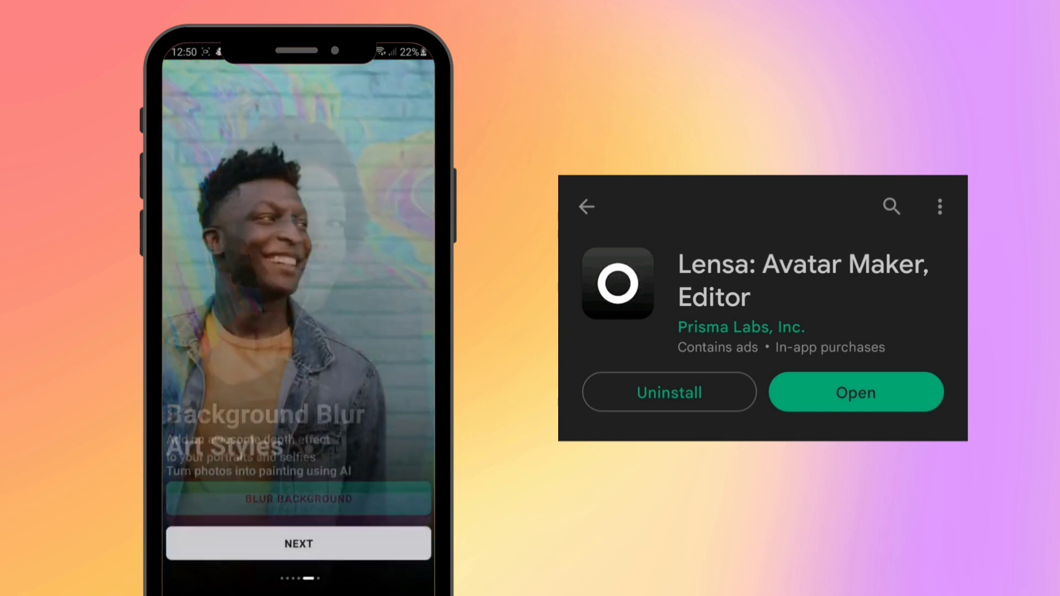
# Skip past the onboarding slides and start Magic Avatars with TRY NOW.
pyautogui.click(298, 542)
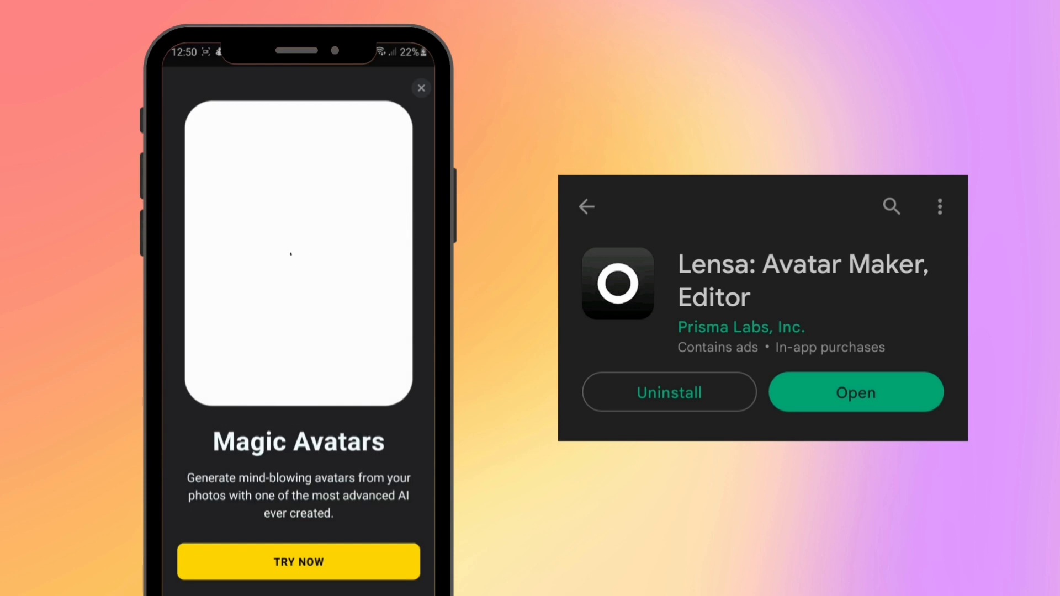
pyautogui.click(298, 563)
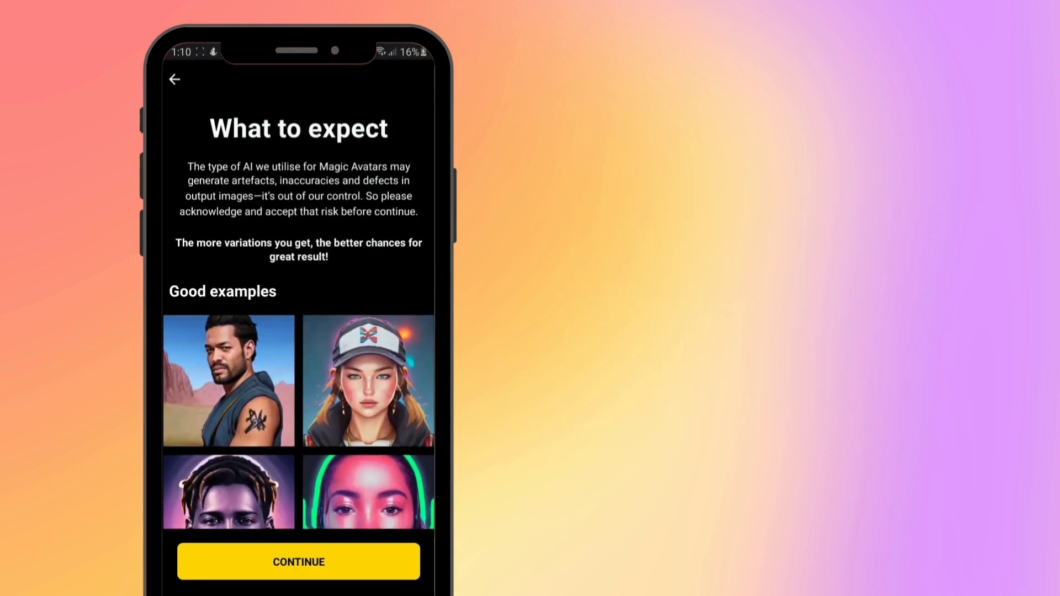